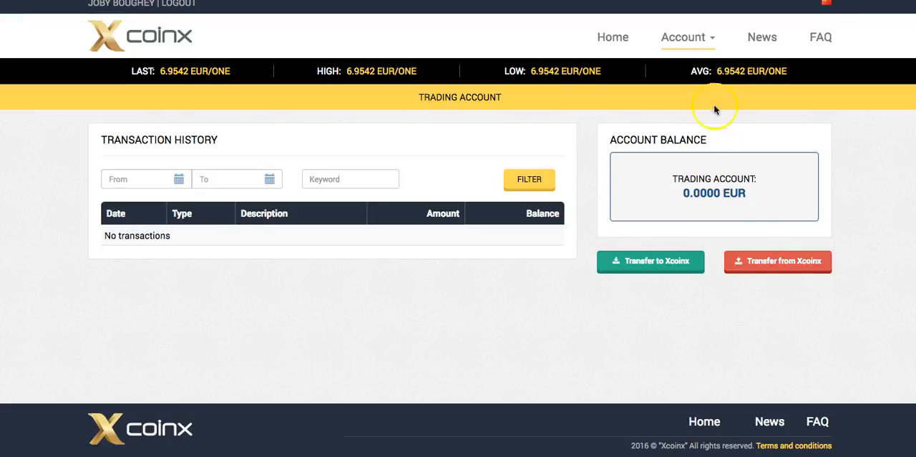
{"action": "mouse_move", "coordinate": [709, 37]}
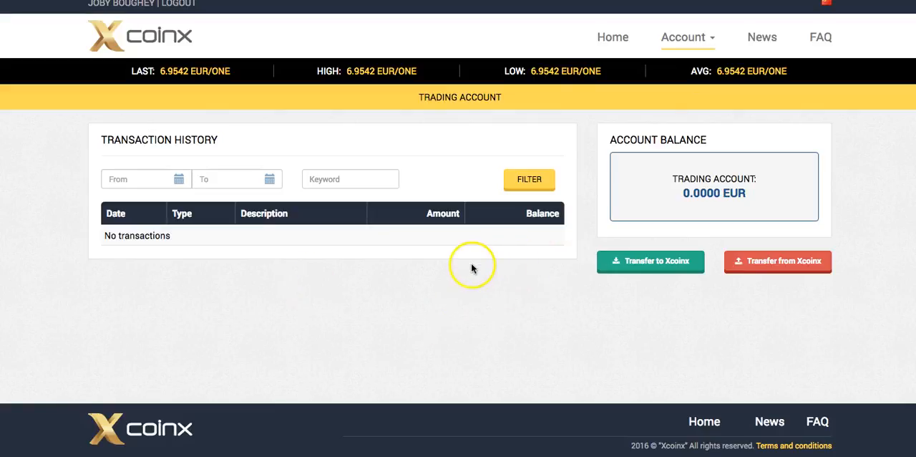
{"action": "mouse_move", "coordinate": [733, 206]}
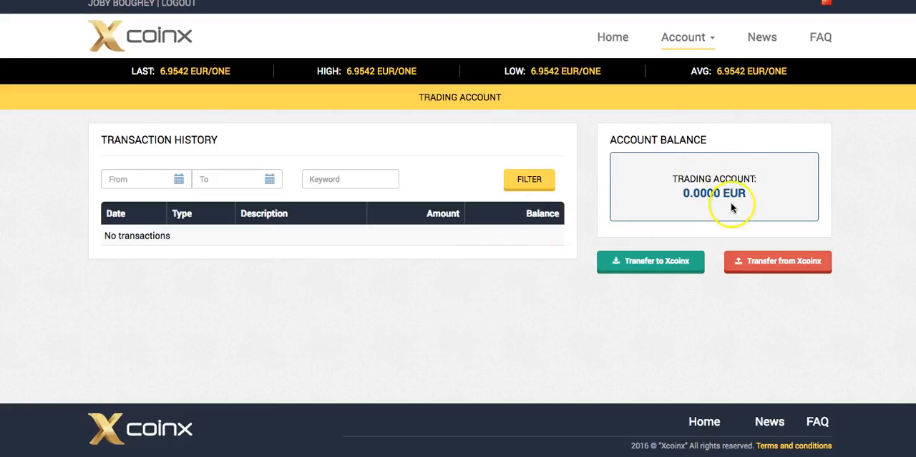
{"action": "mouse_move", "coordinate": [647, 214]}
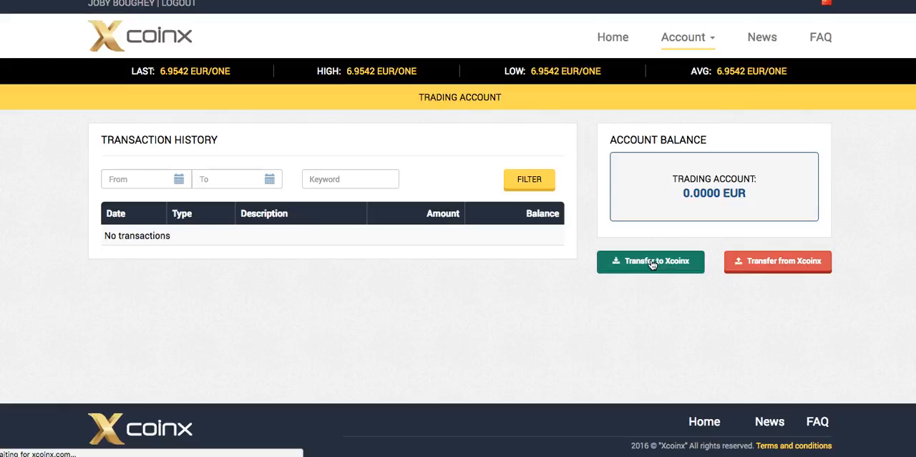
Start a transfer to Xcoinx trading with the amount set to 2052.00 EUR
{"action": "left_click", "coordinate": [650, 261]}
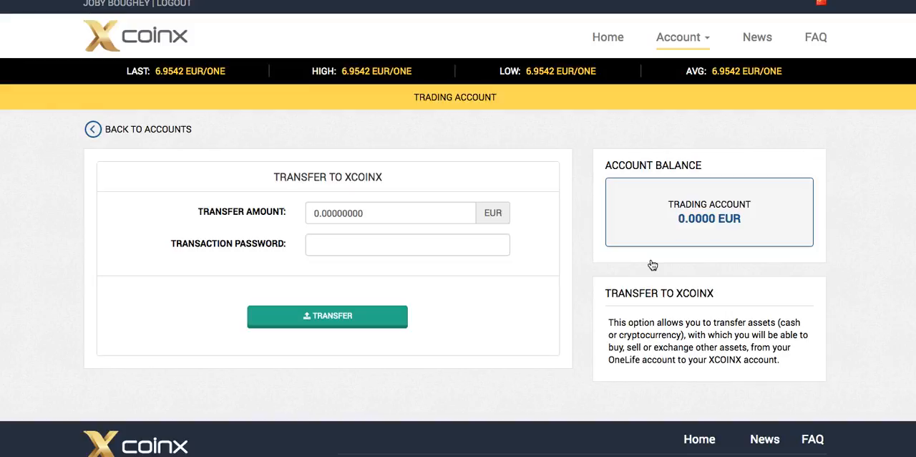
{"action": "left_click", "coordinate": [389, 212]}
{"action": "type", "text": "25"}
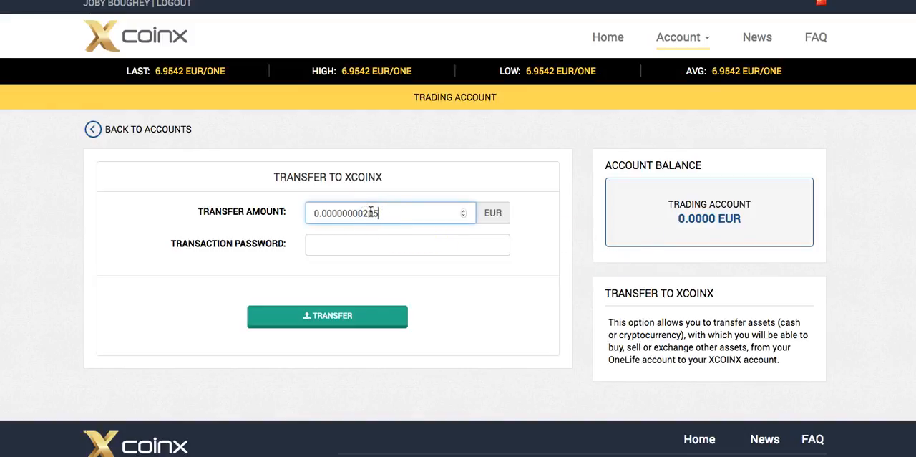
{"action": "key", "text": "Backspace"}
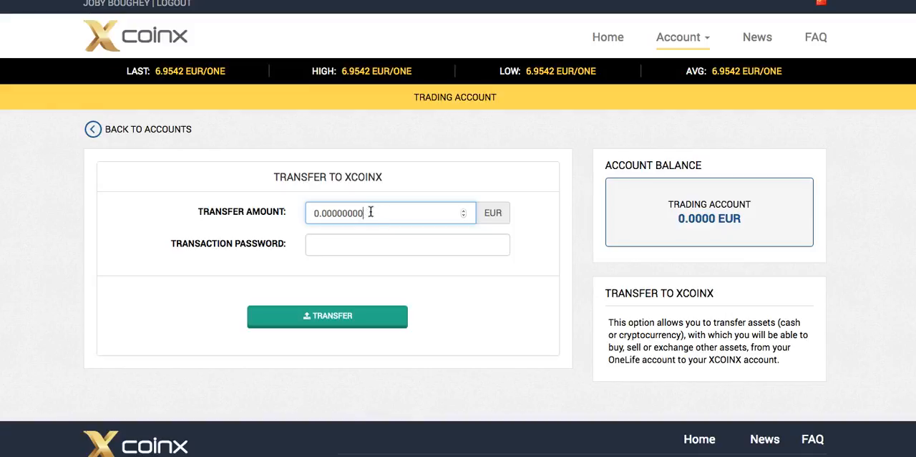
{"action": "left_click", "coordinate": [390, 212]}
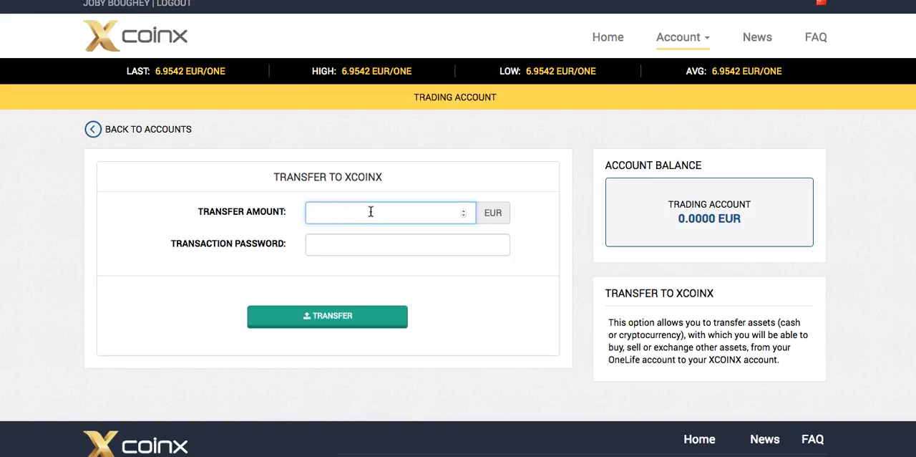
{"action": "type", "text": "205"}
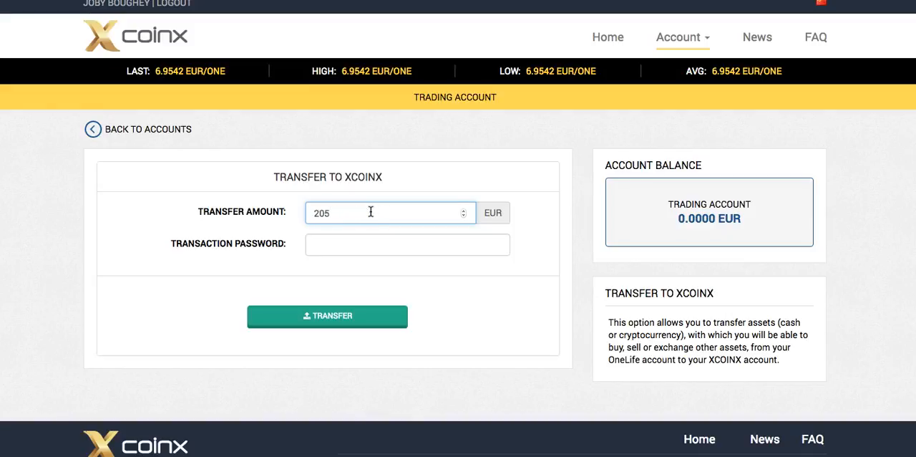
{"action": "type", "text": "2052.00"}
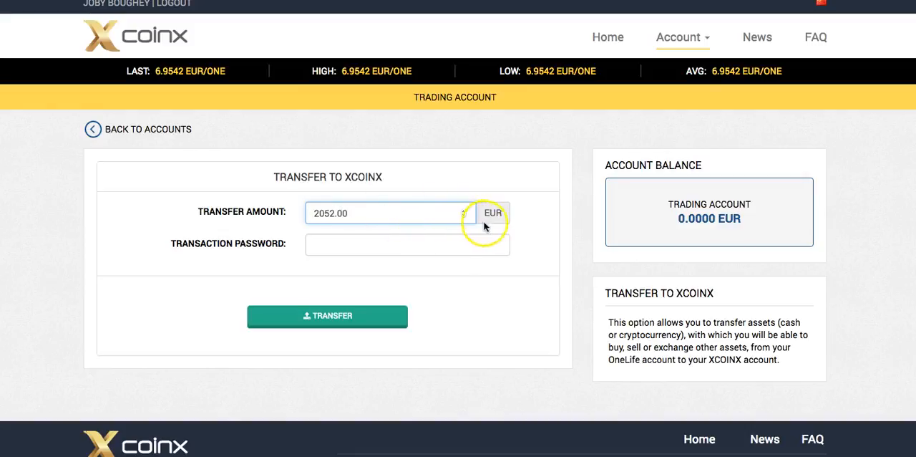
Enter the transaction password and confirm the 2,052 EUR transfer
{"action": "left_click", "coordinate": [406, 244]}
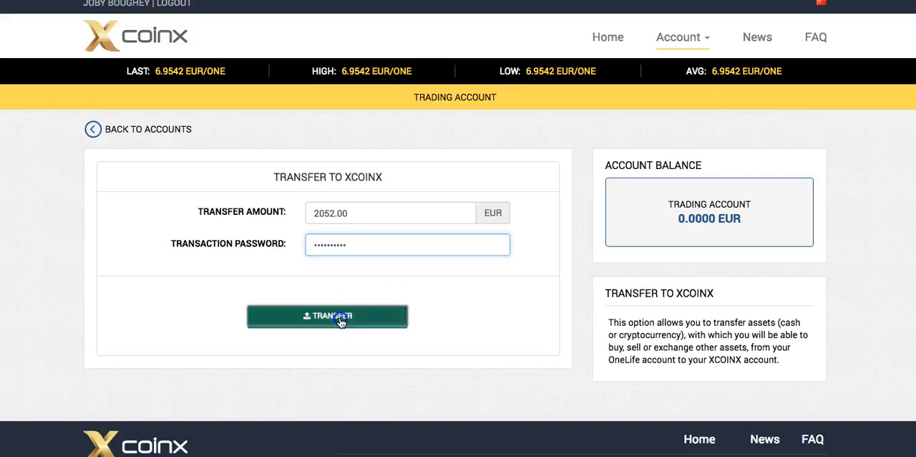
{"action": "left_click", "coordinate": [327, 315]}
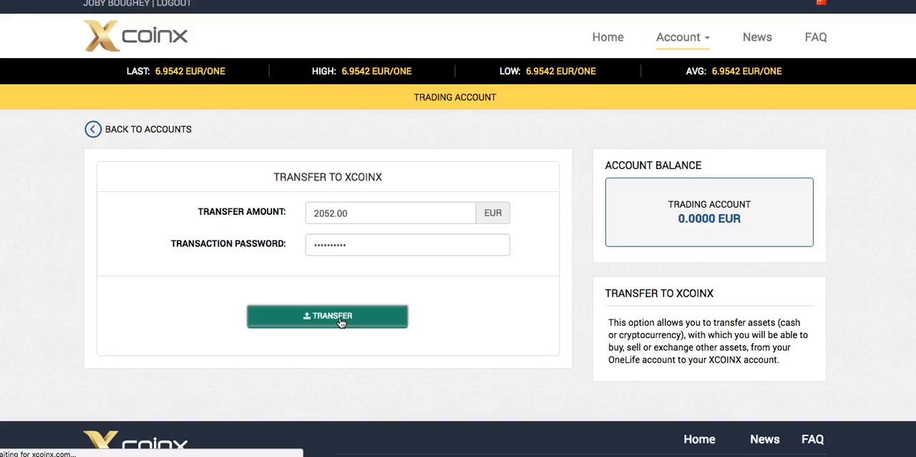
{"action": "left_click", "coordinate": [327, 315]}
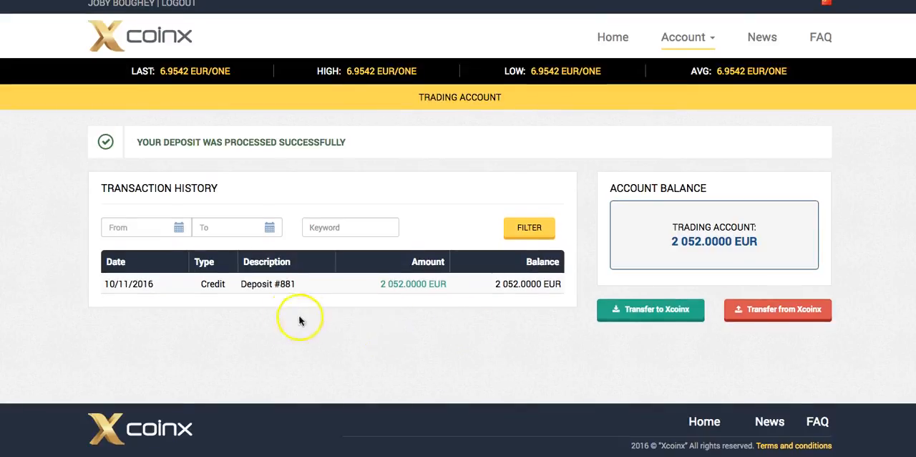
{"action": "mouse_move", "coordinate": [406, 358]}
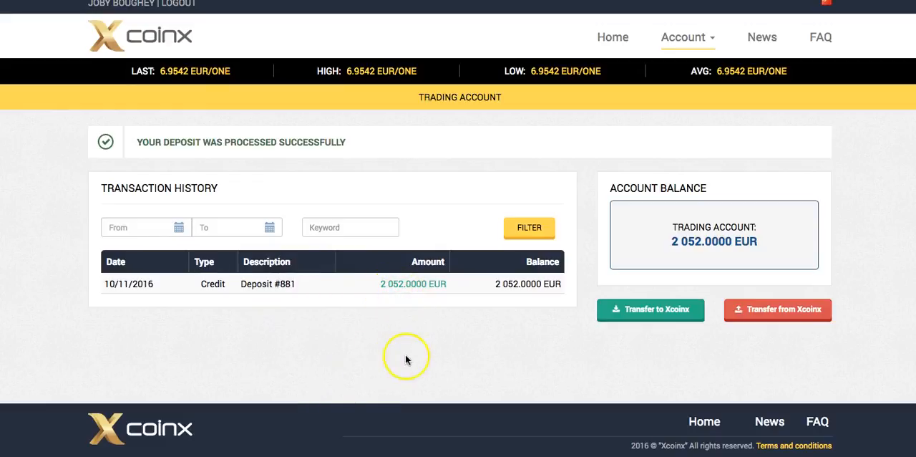
{"action": "mouse_move", "coordinate": [613, 37]}
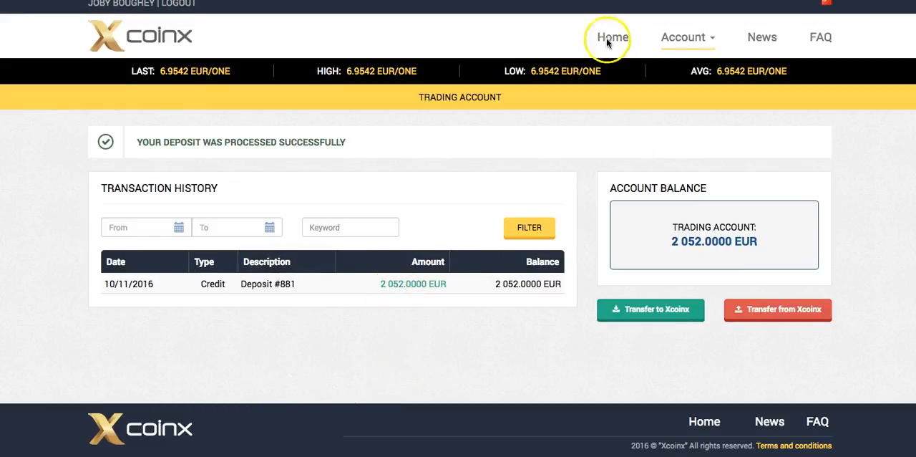
{"action": "mouse_move", "coordinate": [676, 107]}
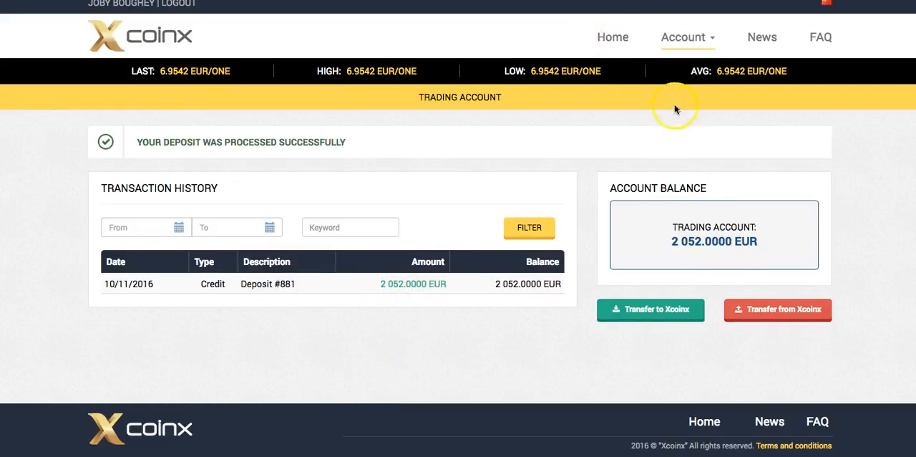
Go to the exchange page showing balances and the BID/ASK order forms
{"action": "left_click", "coordinate": [613, 38]}
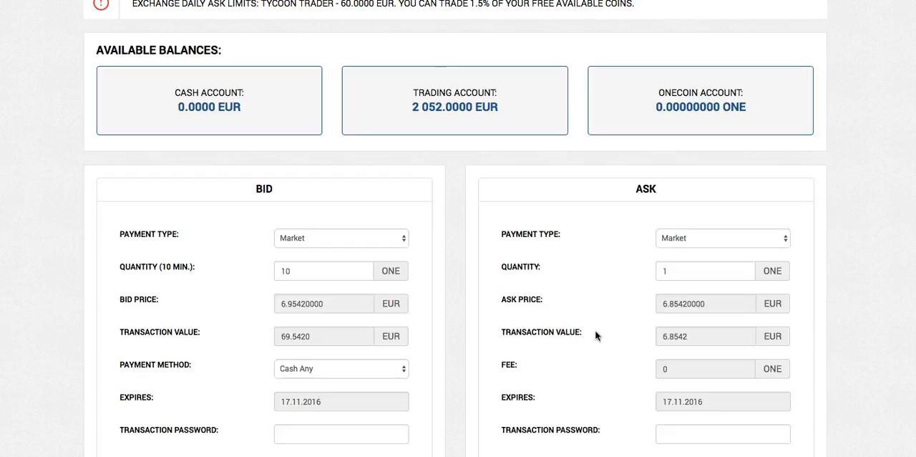
{"action": "mouse_move", "coordinate": [447, 128]}
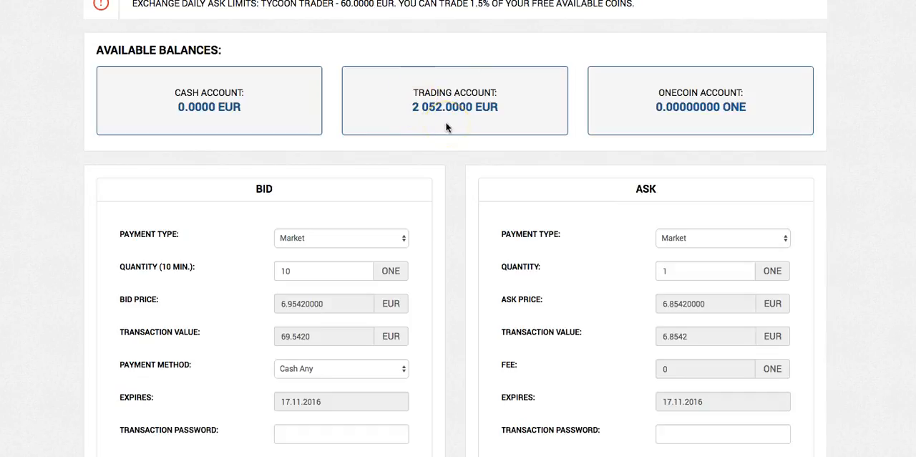
{"action": "scroll", "scroll_direction": "down", "scroll_amount": 3}
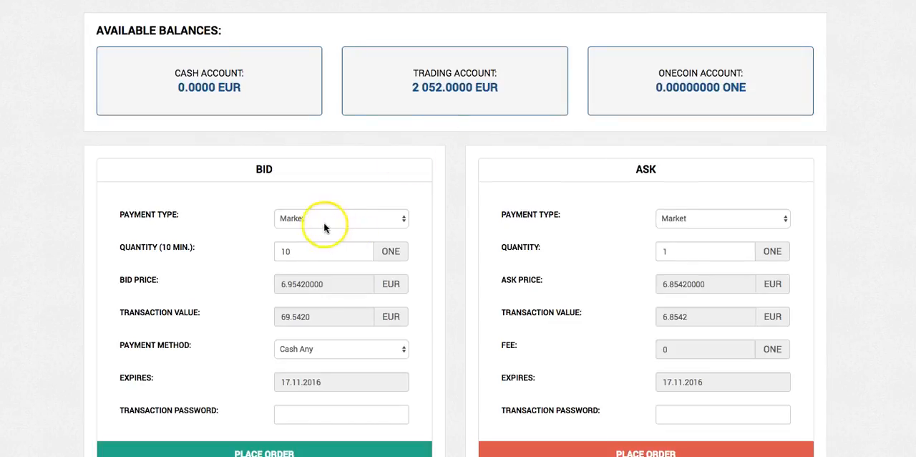
{"action": "left_click", "coordinate": [324, 251]}
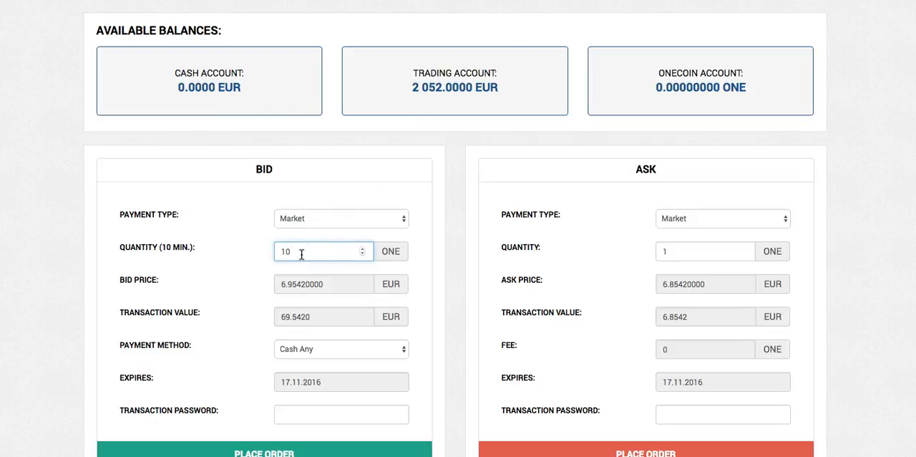
{"action": "scroll", "scroll_direction": "down", "scroll_amount": 3}
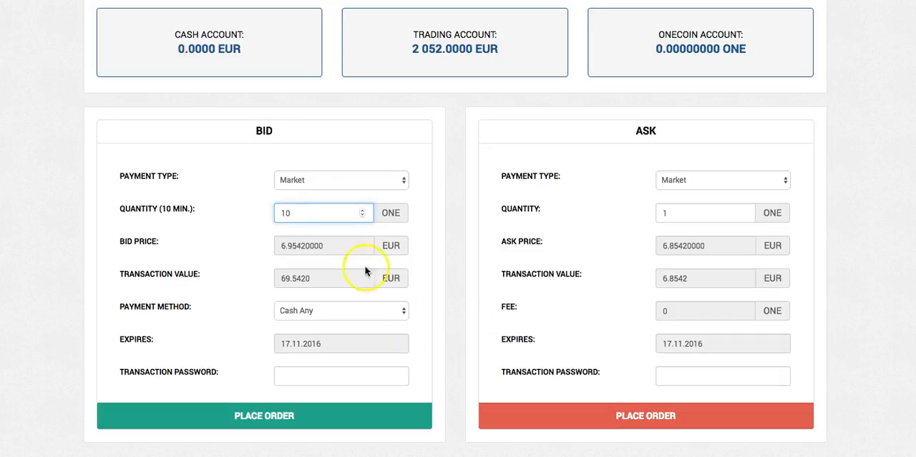
Submit a market BID for 295 ONE paid by Cash Any with the transaction password
{"action": "left_click", "coordinate": [318, 212]}
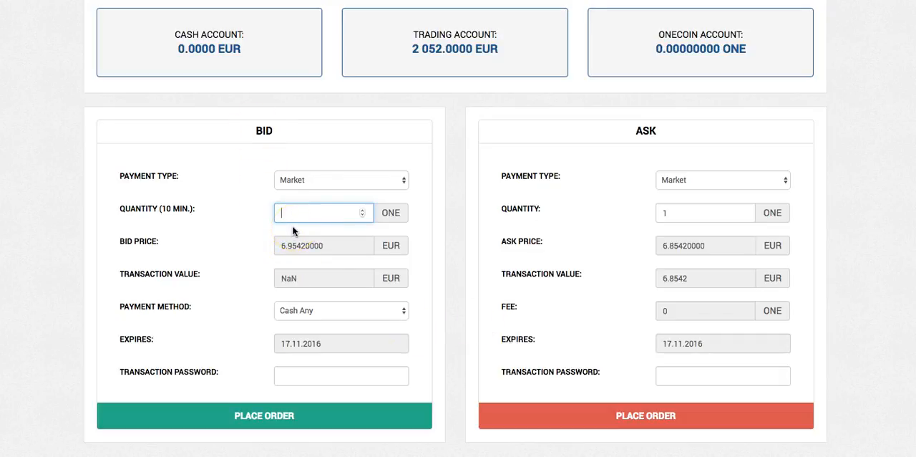
{"action": "type", "text": "295"}
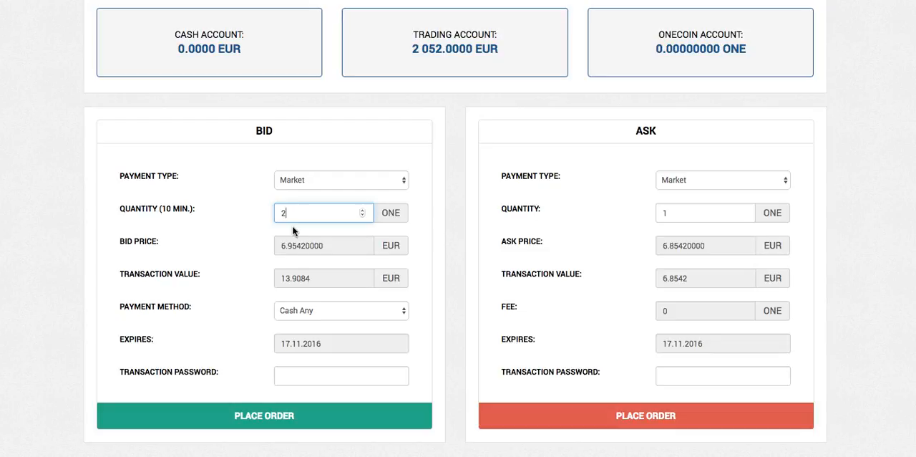
{"action": "type", "text": "95"}
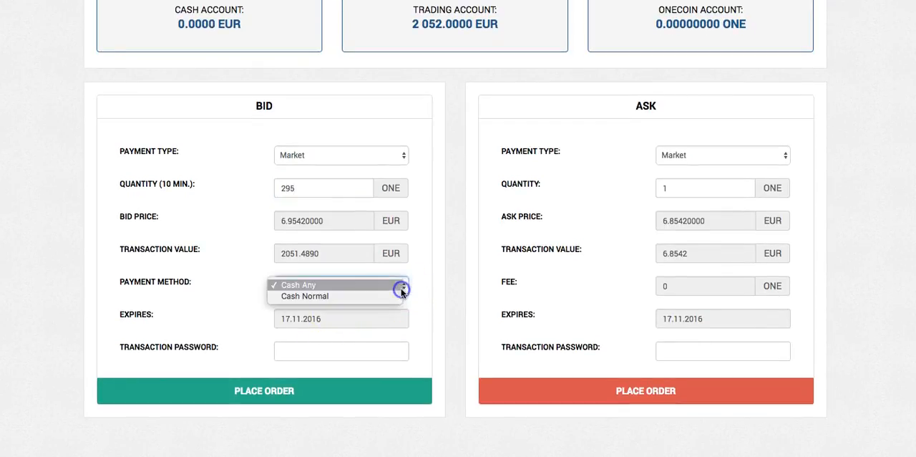
{"action": "left_click", "coordinate": [298, 285]}
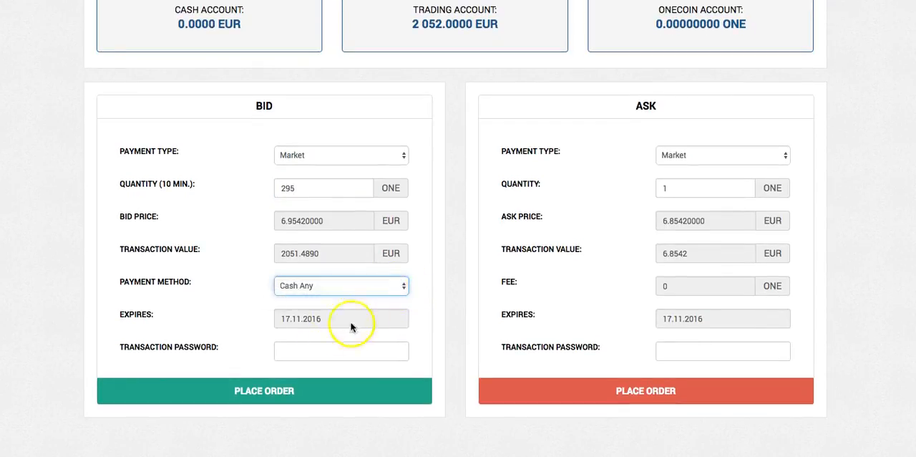
{"action": "type", "text": "1"}
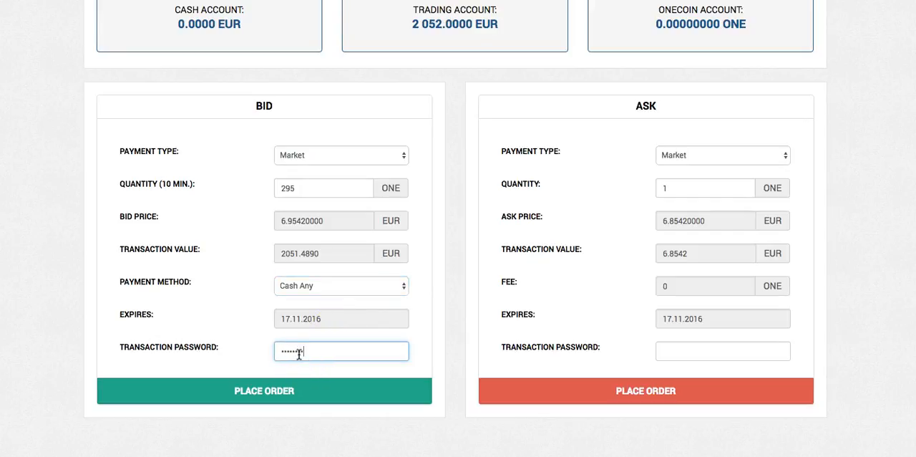
{"action": "left_click", "coordinate": [264, 390]}
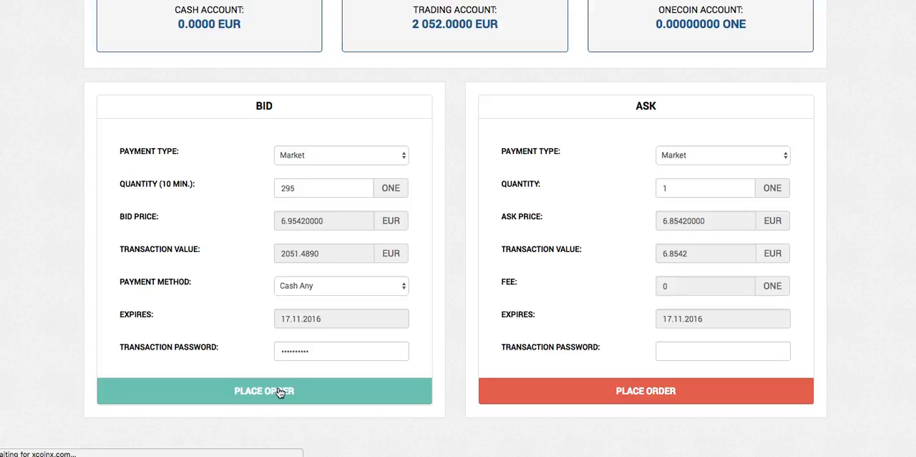
{"action": "left_click", "coordinate": [263, 390]}
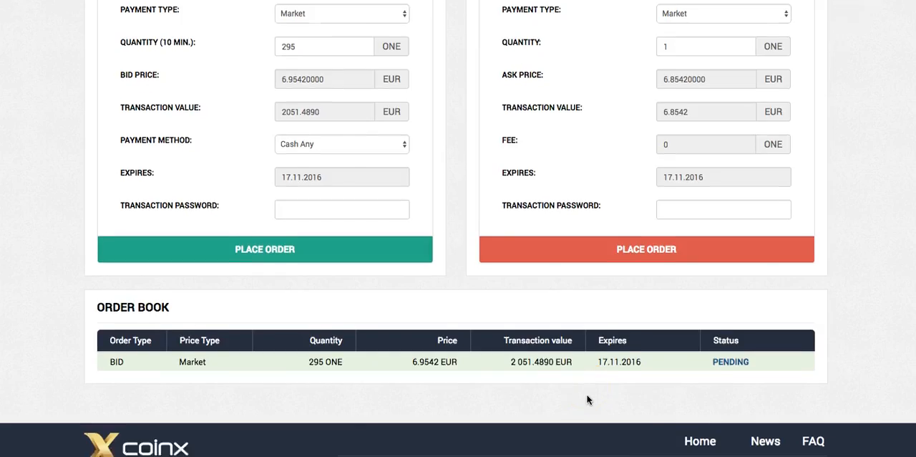
Scroll to the Order Book listing the 295 ONE market BID as PENDING
{"action": "scroll", "scroll_direction": "down", "scroll_amount": 3}
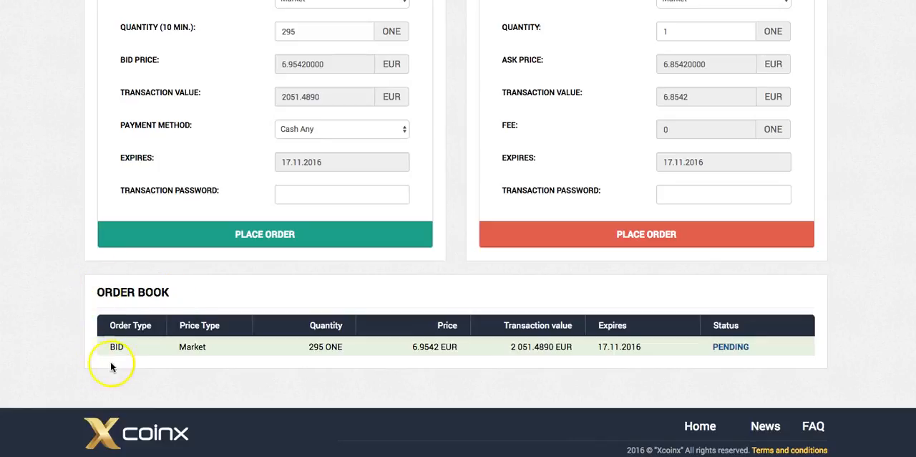
{"action": "mouse_move", "coordinate": [215, 355]}
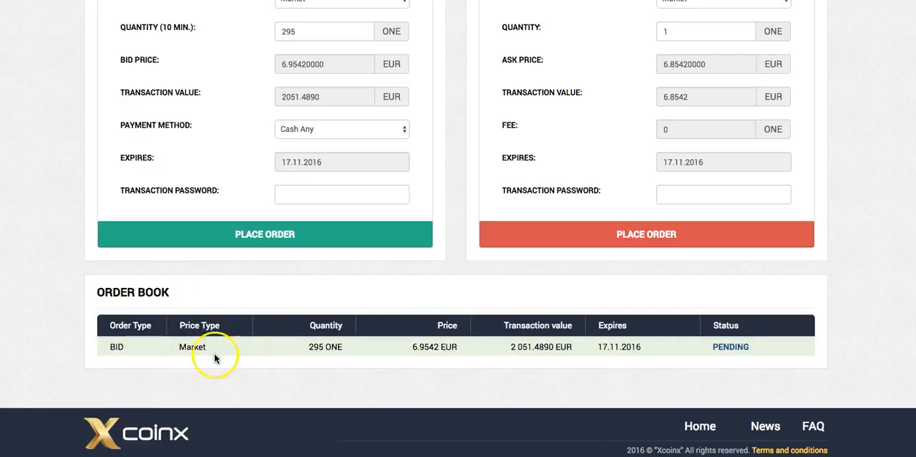
{"action": "mouse_move", "coordinate": [321, 355]}
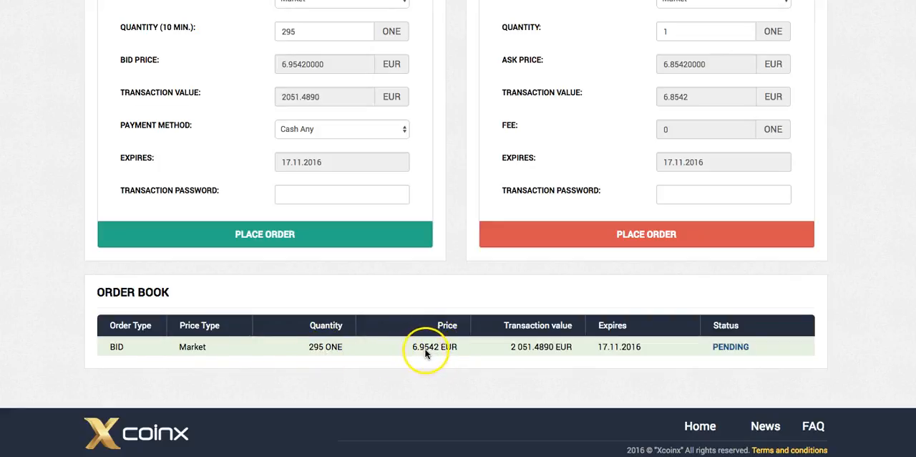
{"action": "mouse_move", "coordinate": [518, 353]}
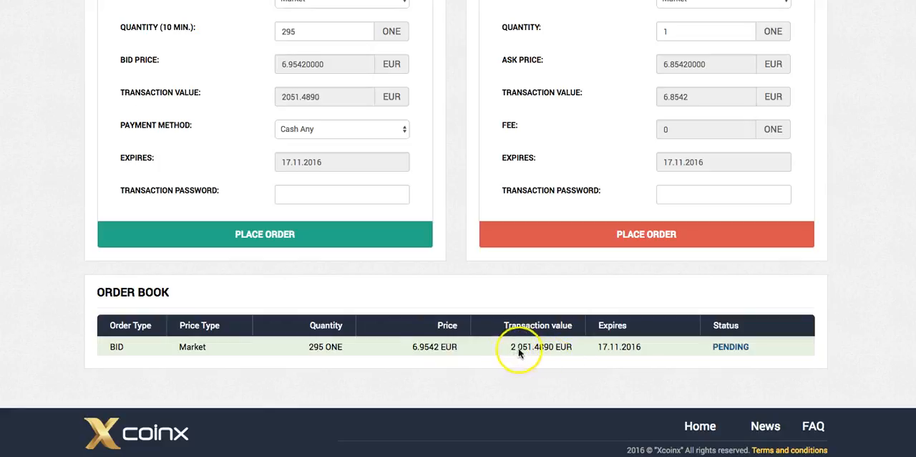
{"action": "mouse_move", "coordinate": [653, 342]}
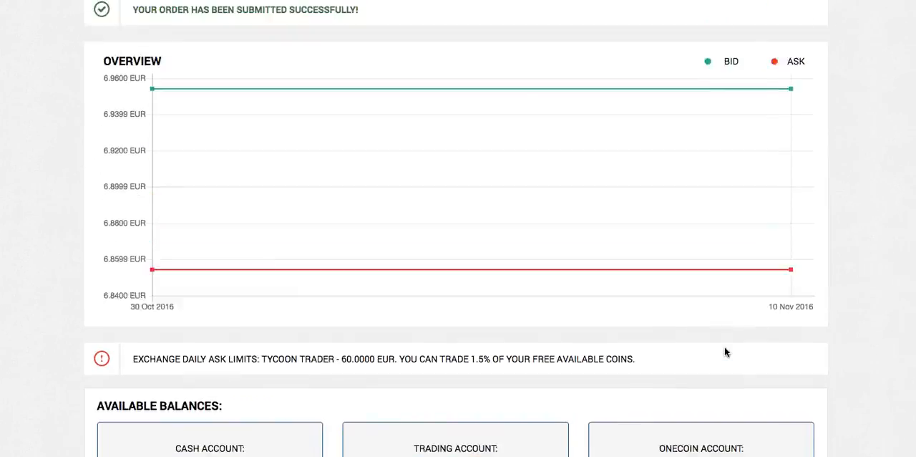
{"action": "scroll", "scroll_direction": "up", "scroll_amount": 3}
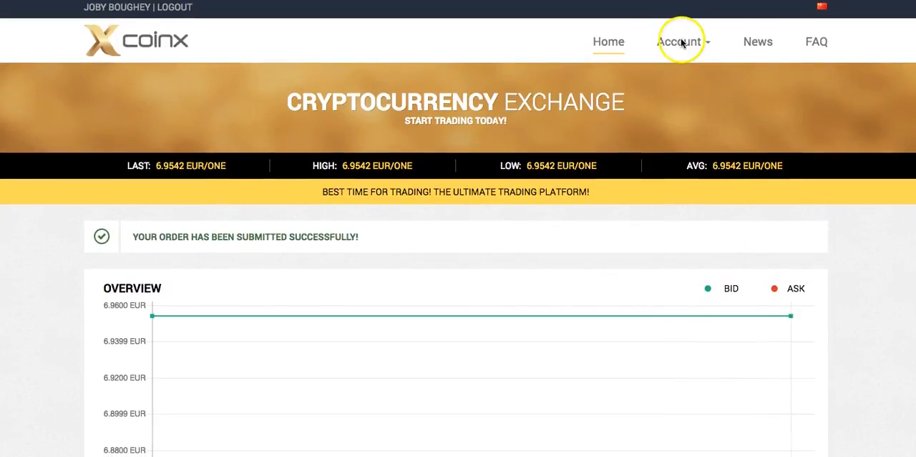
{"action": "mouse_move", "coordinate": [679, 42]}
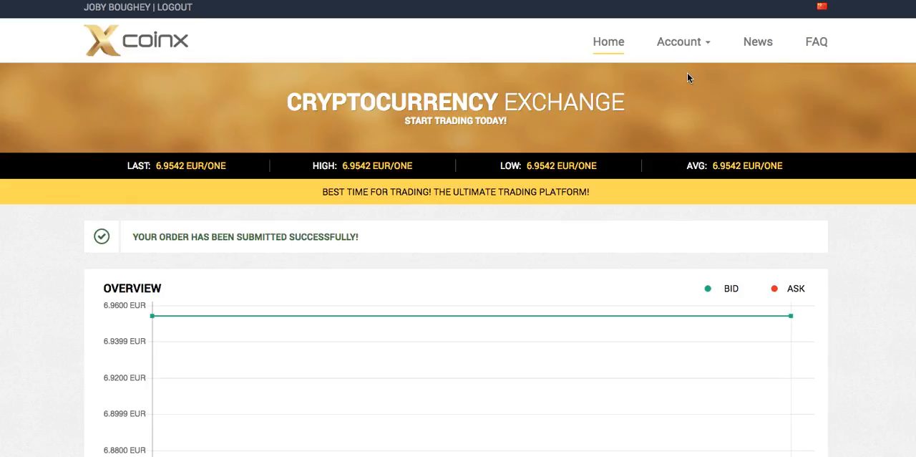
{"action": "scroll", "scroll_direction": "down", "scroll_amount": 3}
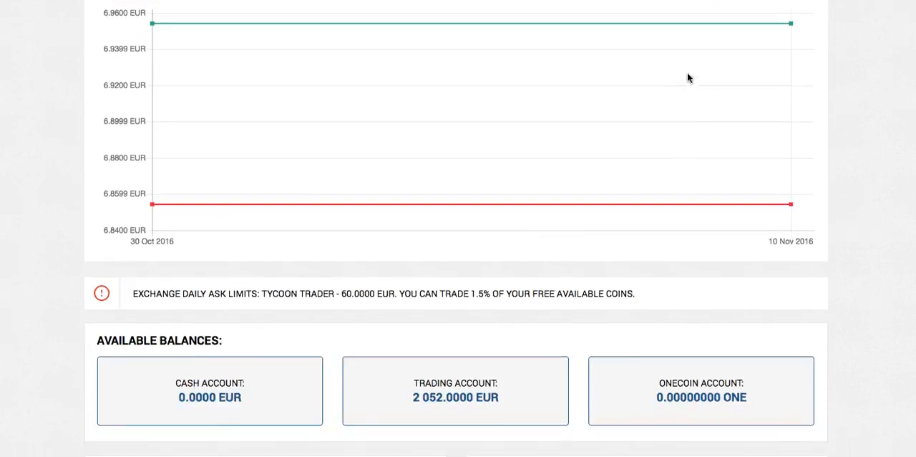
{"action": "scroll", "scroll_direction": "down", "scroll_amount": 3}
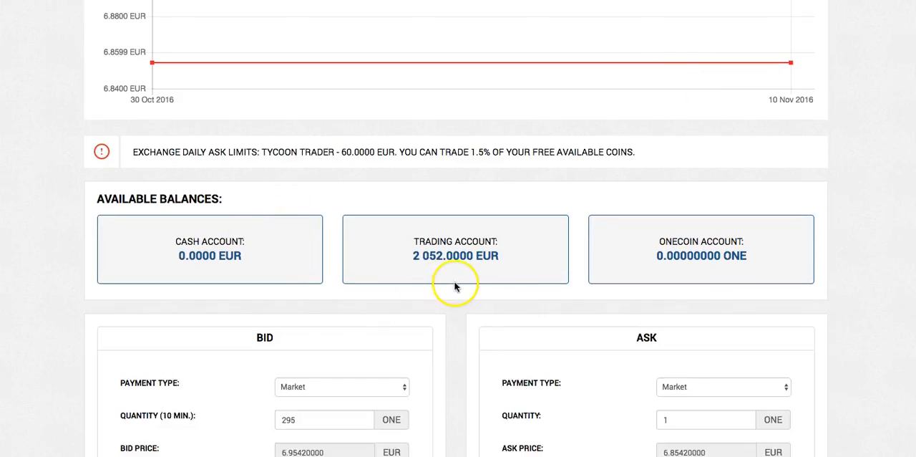
{"action": "scroll", "scroll_direction": "down", "scroll_amount": 3}
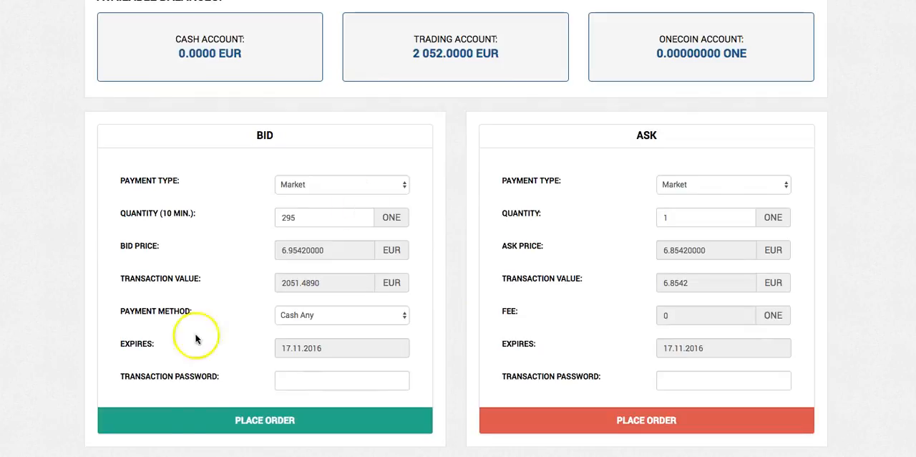
{"action": "mouse_move", "coordinate": [247, 338]}
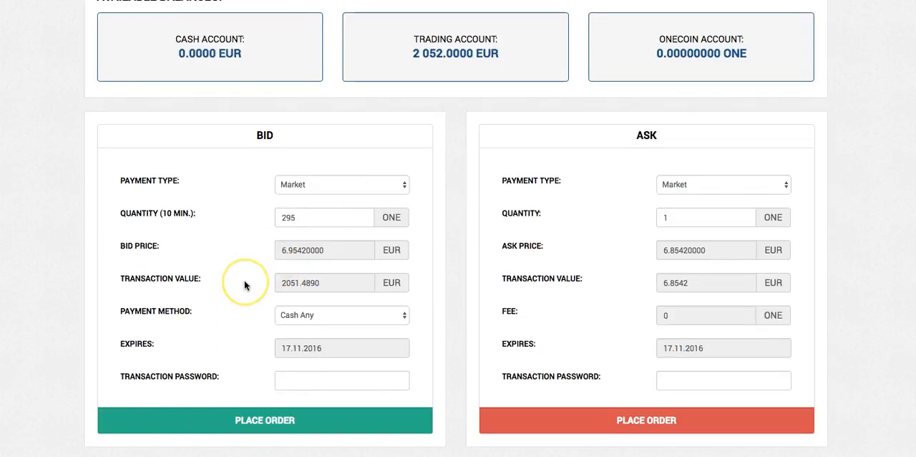
{"action": "mouse_move", "coordinate": [491, 414]}
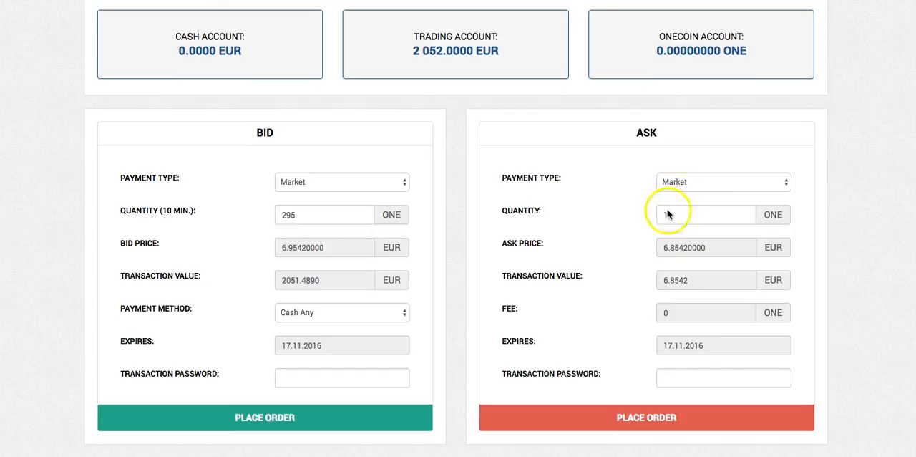
{"action": "type", "text": "1"}
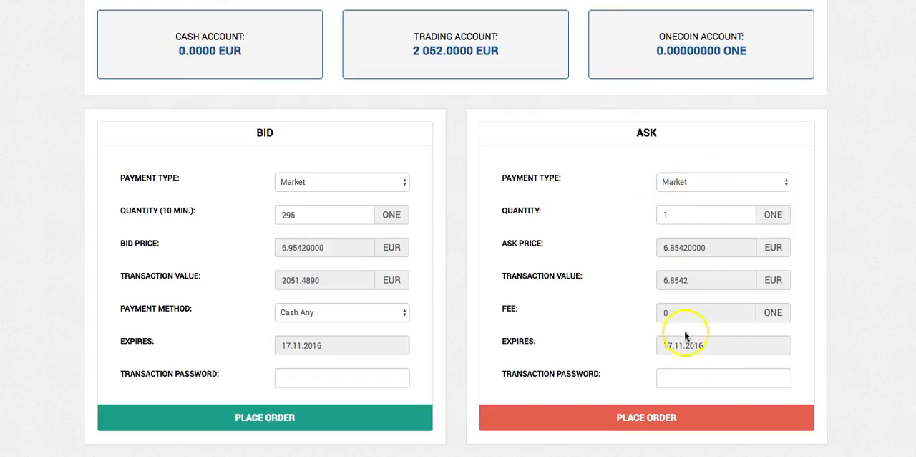